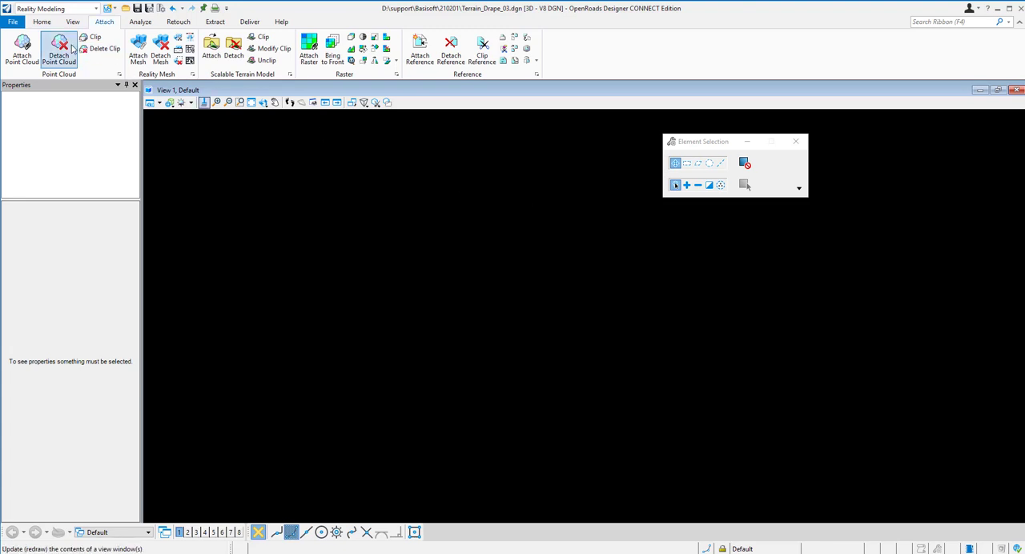
From the Reality Modeling workflow, create a new scalable terrain model saved as drape.stm
click(86, 8)
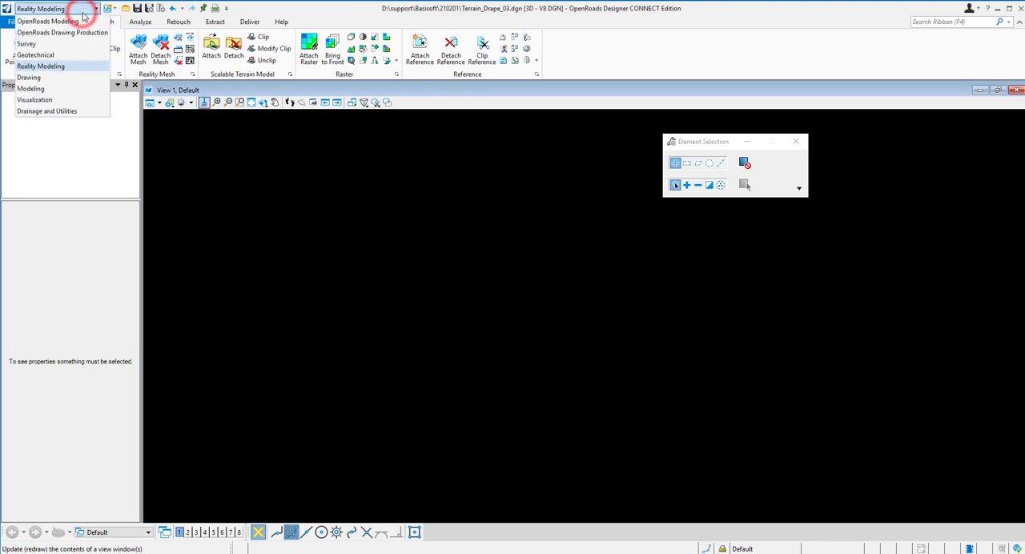
mouse_move(40, 66)
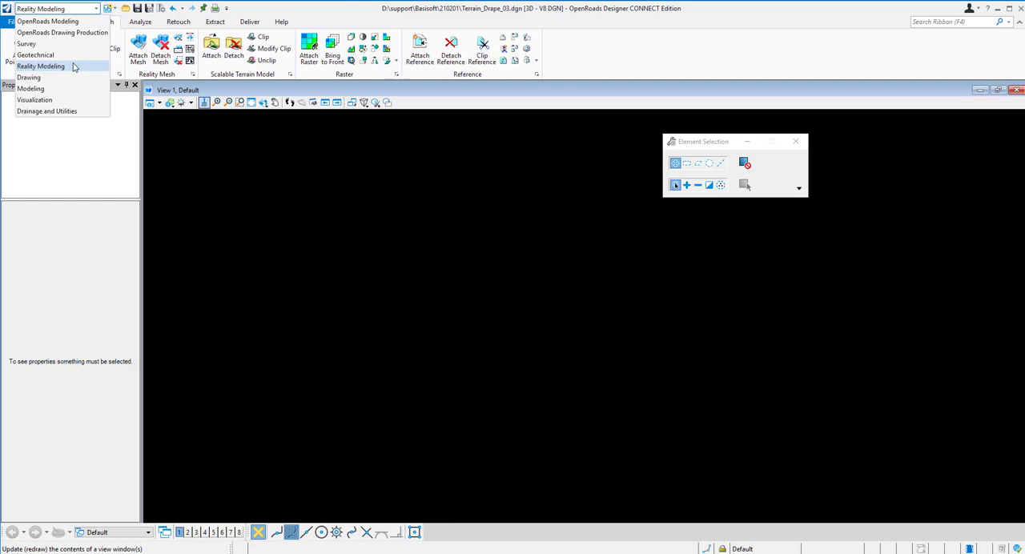
click(42, 66)
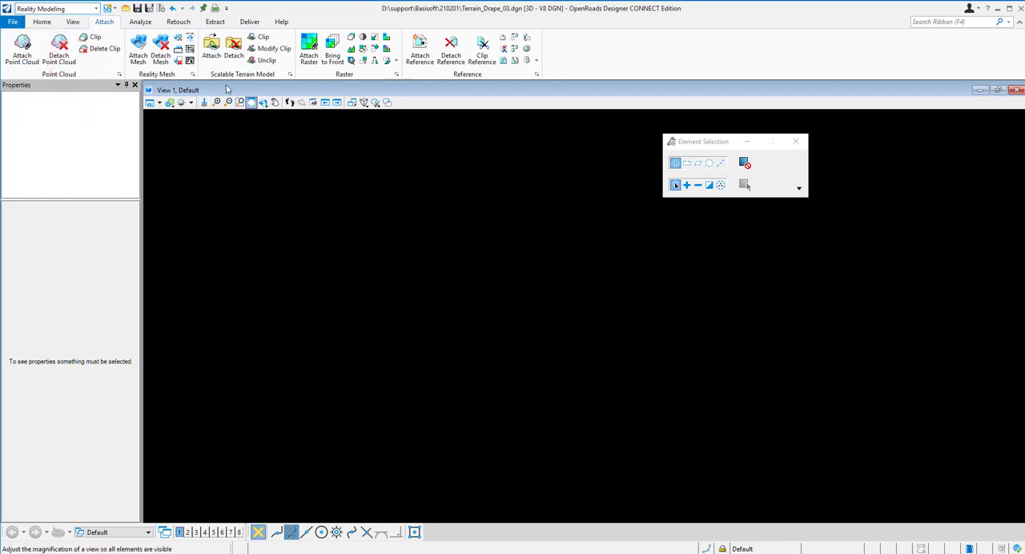
click(288, 74)
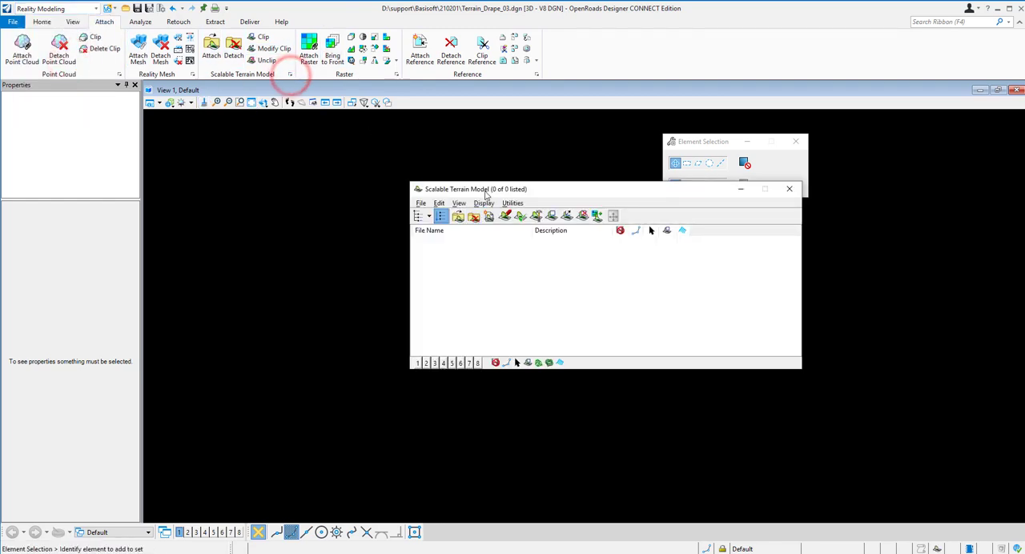
click(403, 189)
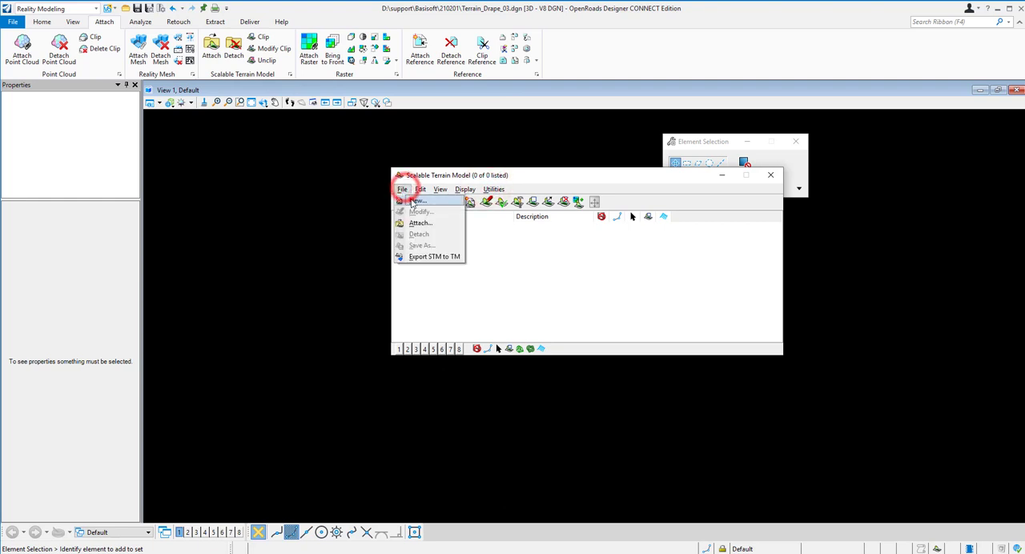
click(418, 200)
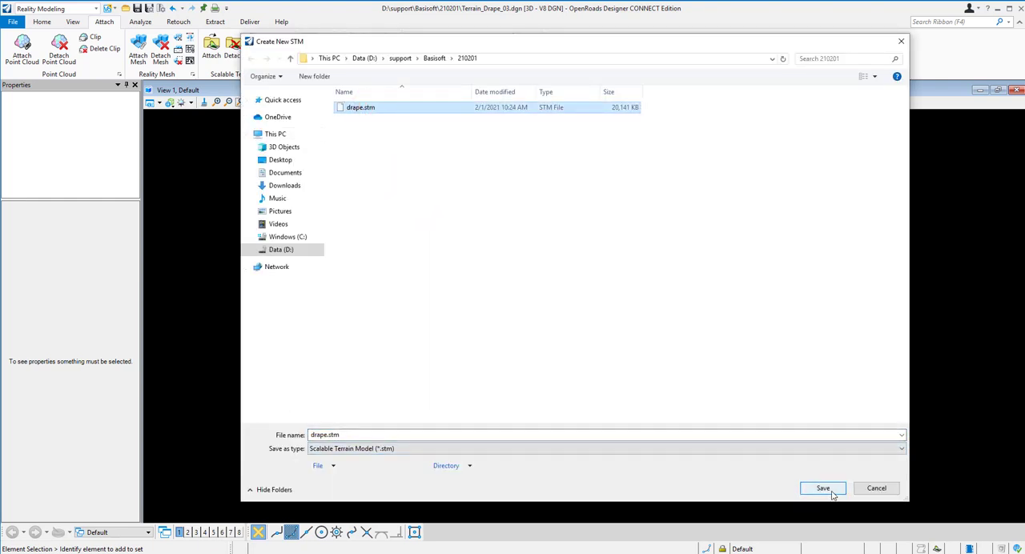
click(824, 488)
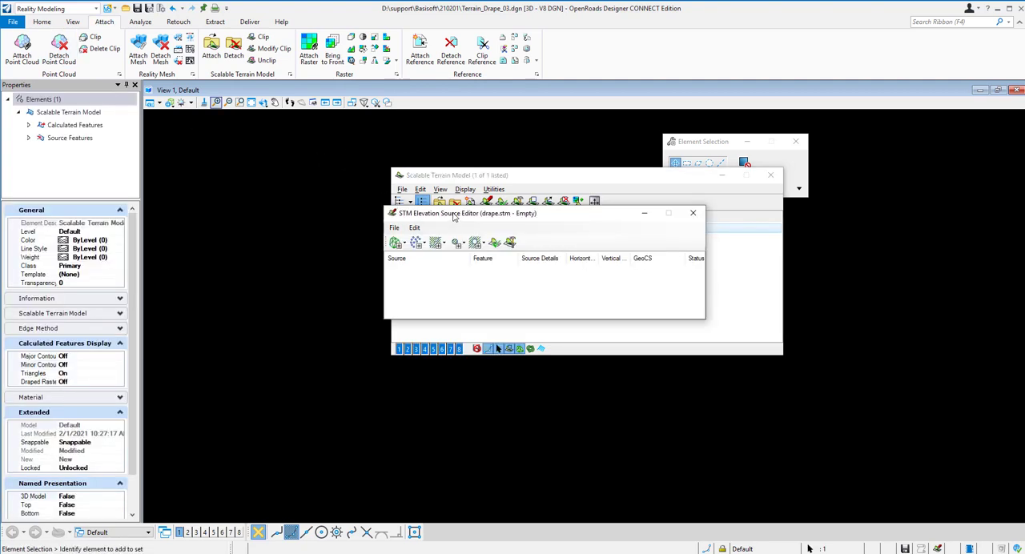
Add Clipped Terrain Model (Element).dtm as the DTM elevation source for drape.stm
click(476, 222)
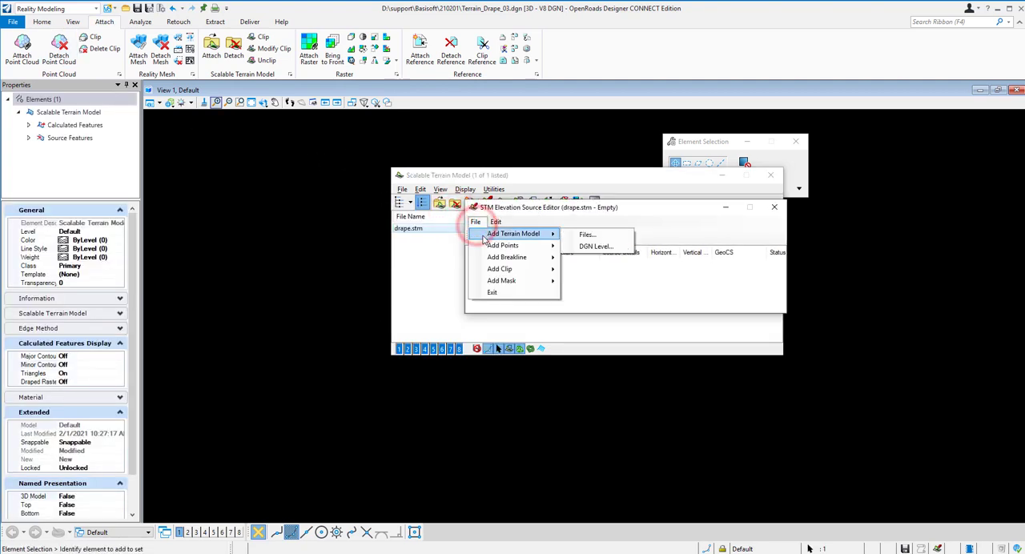
mouse_move(515, 234)
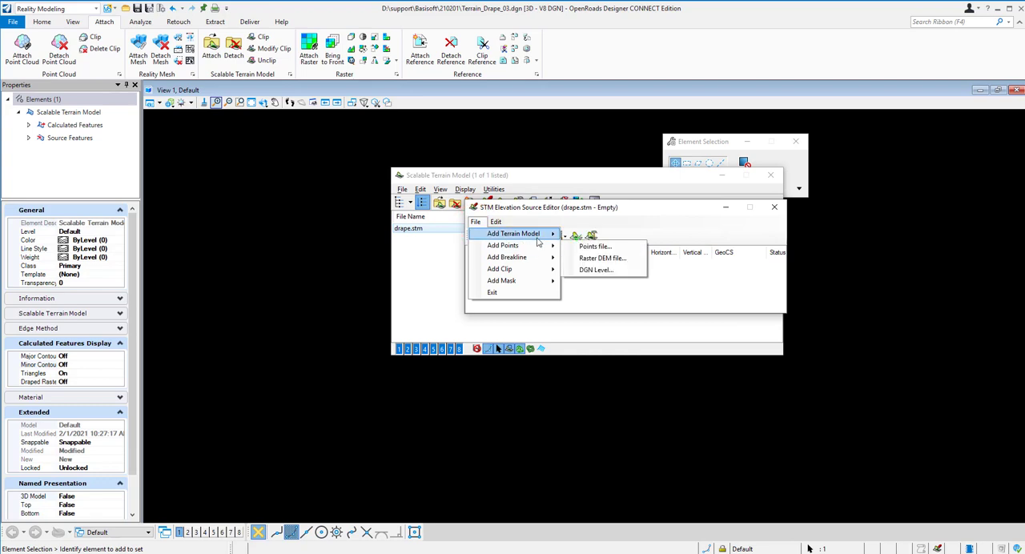
click(594, 246)
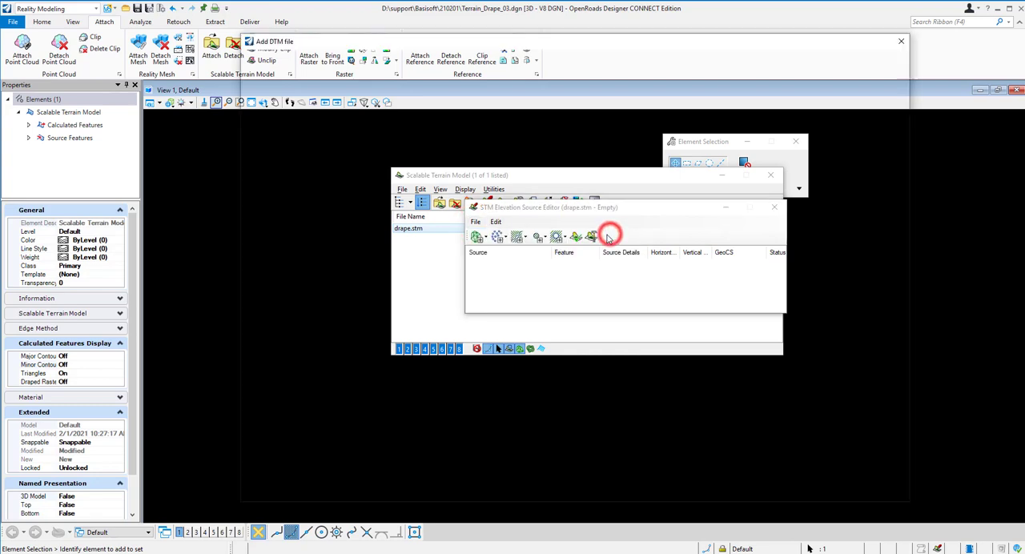
click(607, 235)
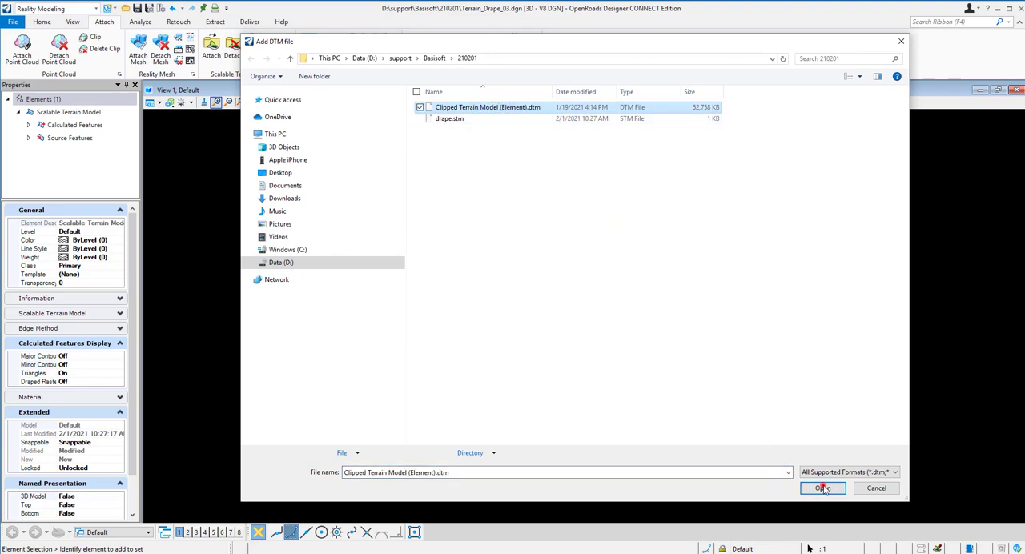
click(823, 489)
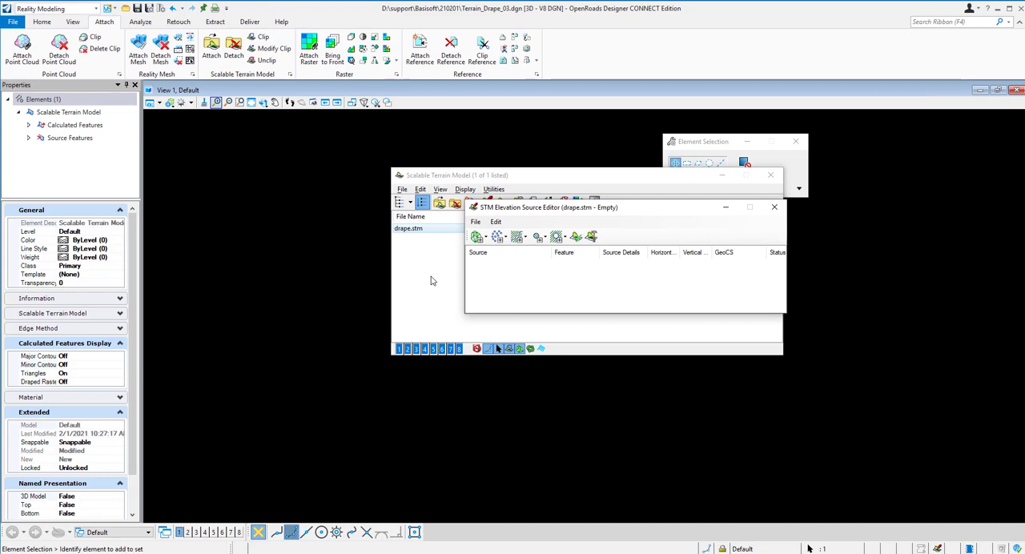
mouse_move(387, 290)
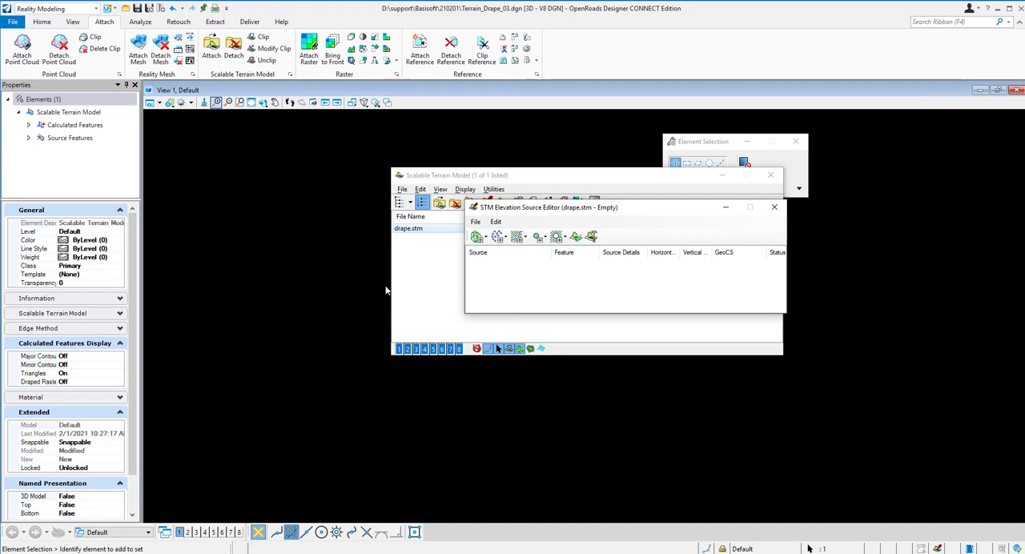
click(478, 238)
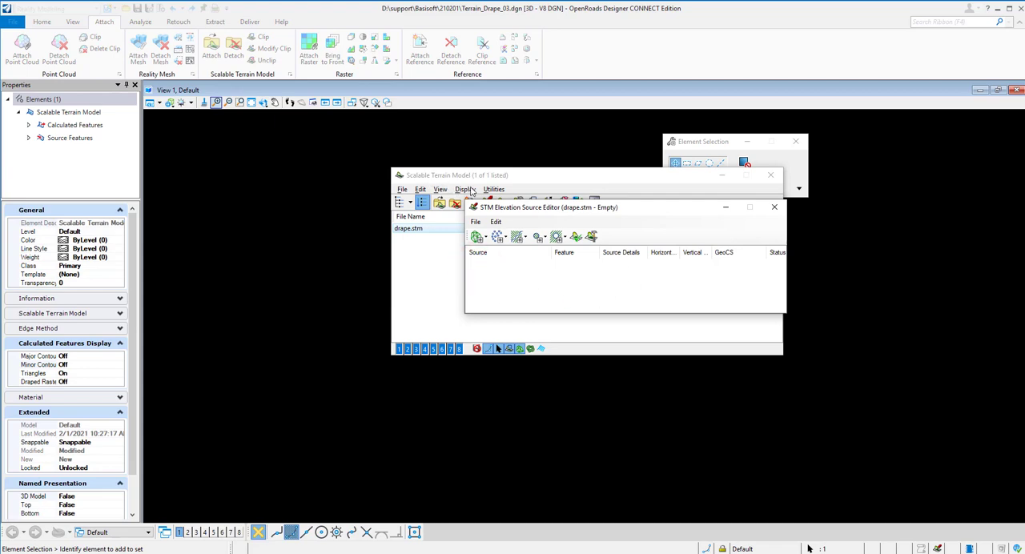
click(558, 235)
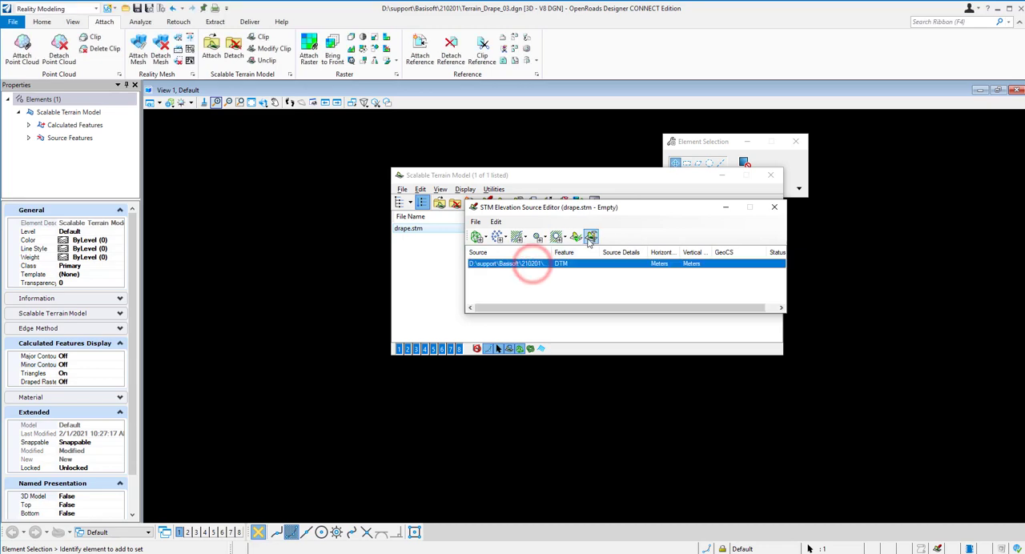
Generate drape.stm from its DTM source and select the resulting terrain model
click(592, 238)
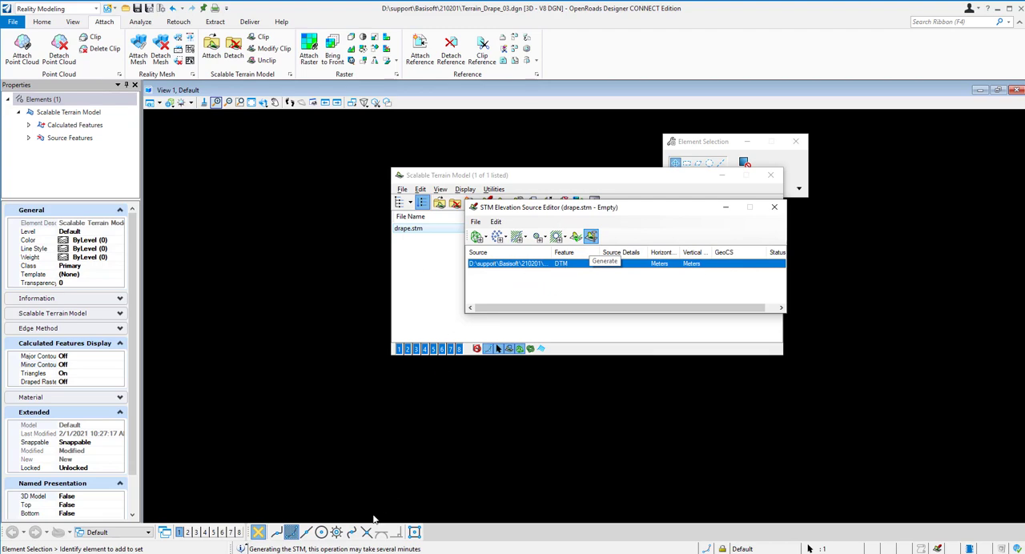
mouse_move(449, 298)
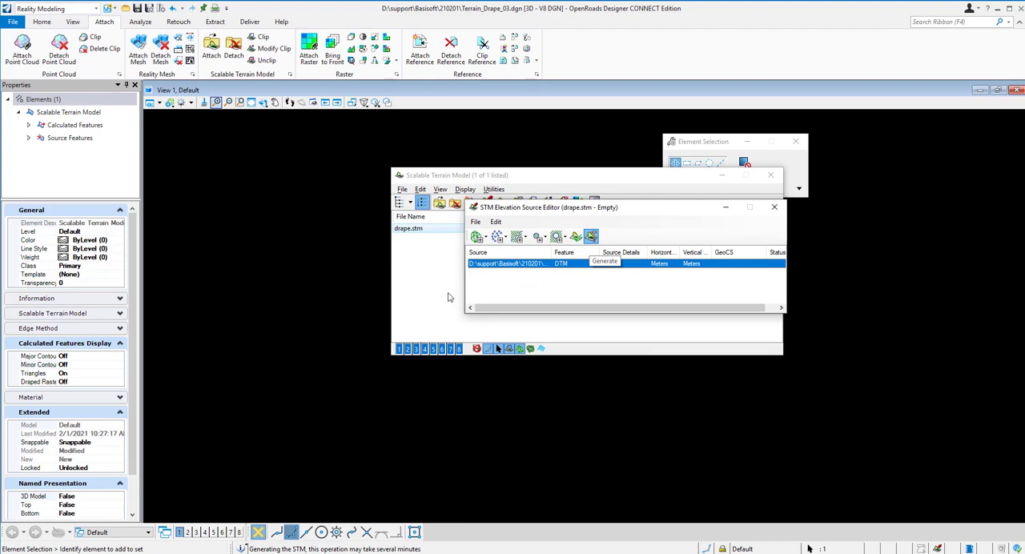
mouse_move(446, 308)
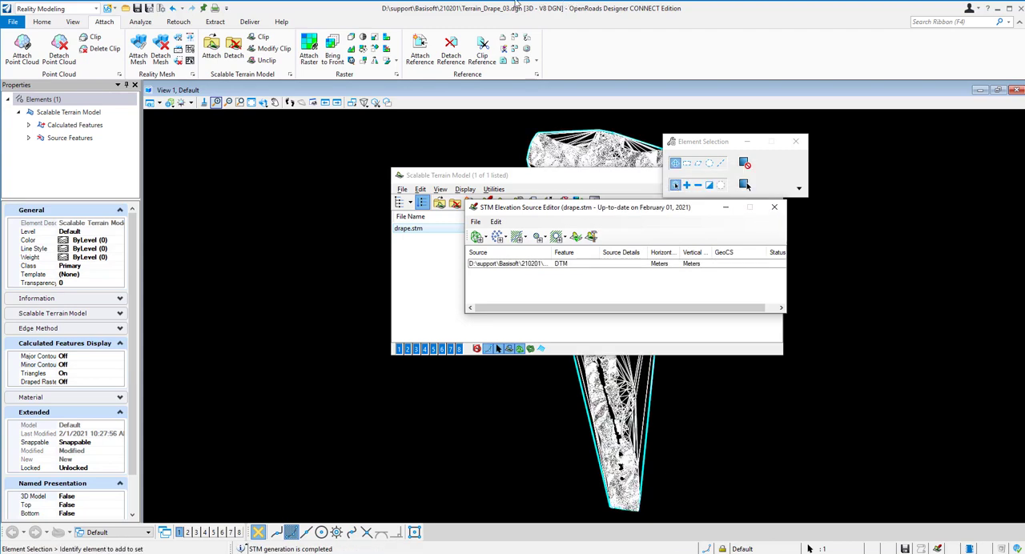
click(775, 206)
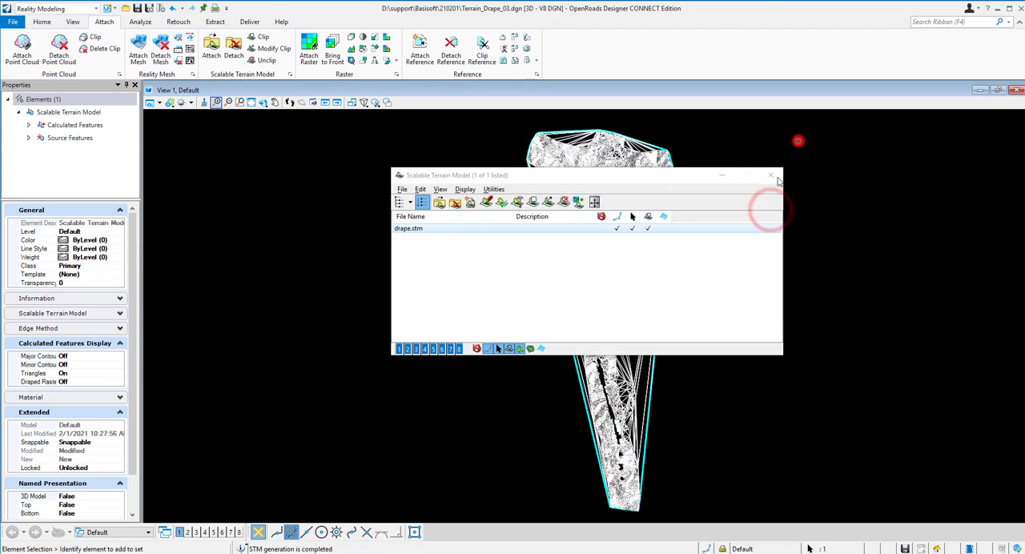
click(771, 174)
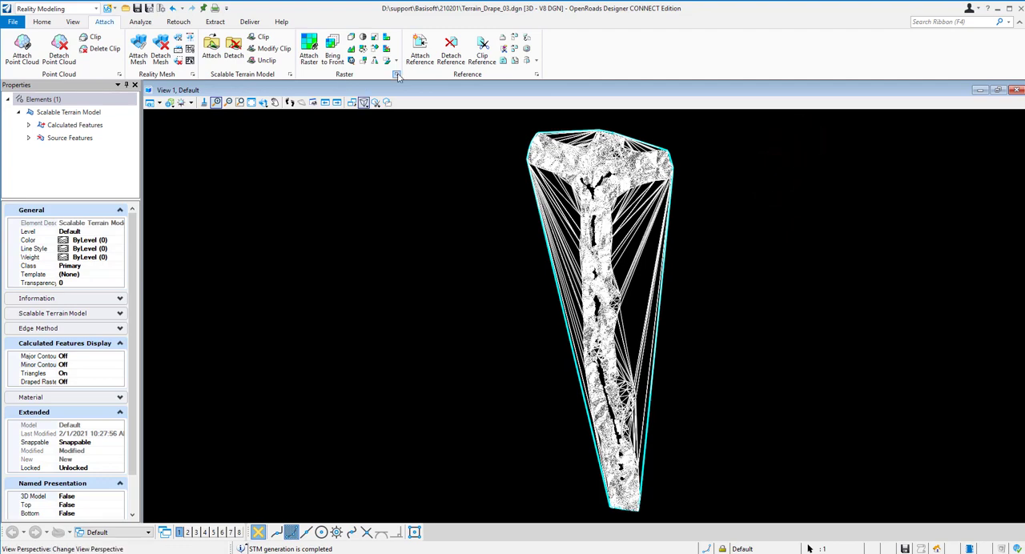
Attach the Pohang aerial TIFF via Raster Manager and fit it with the terrain in view
click(397, 73)
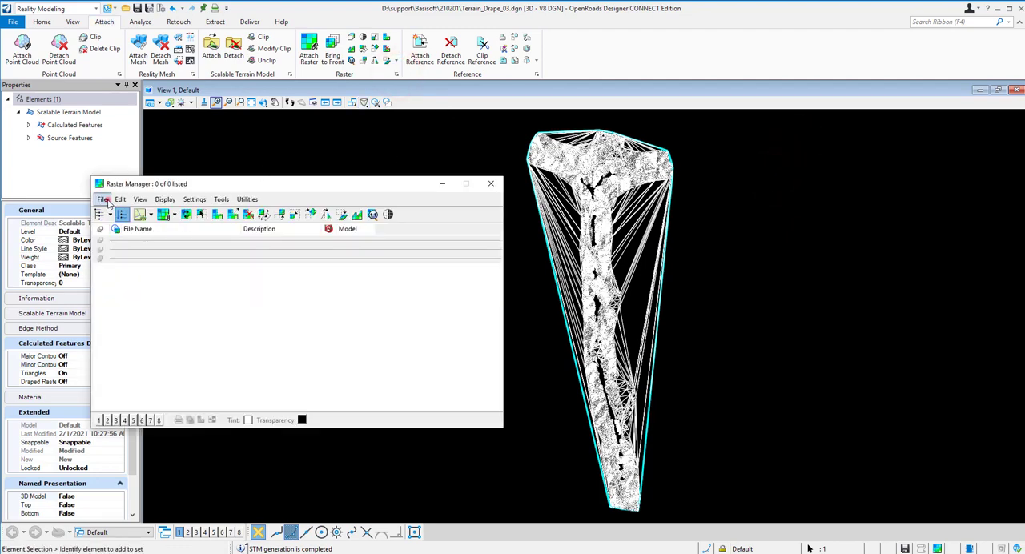
click(101, 215)
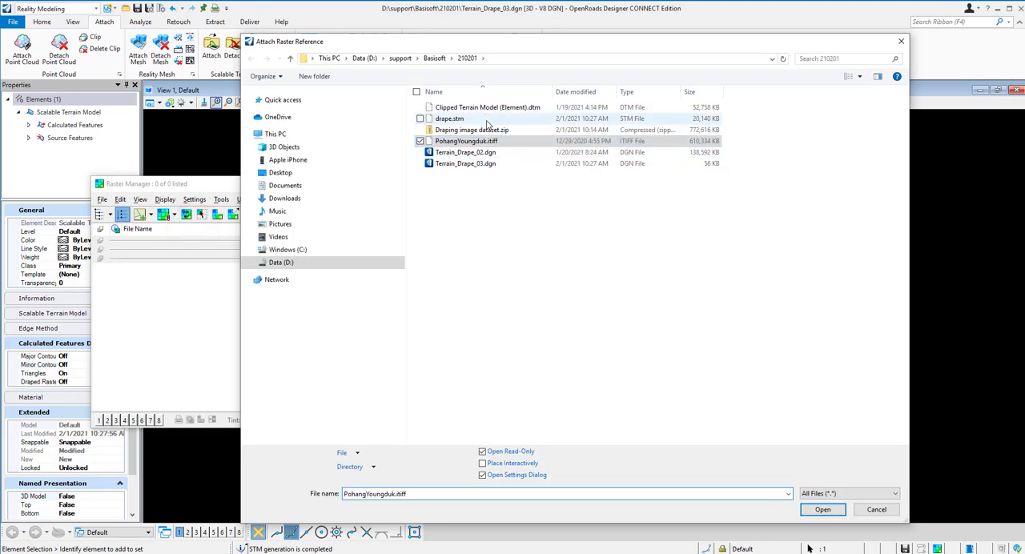
click(822, 510)
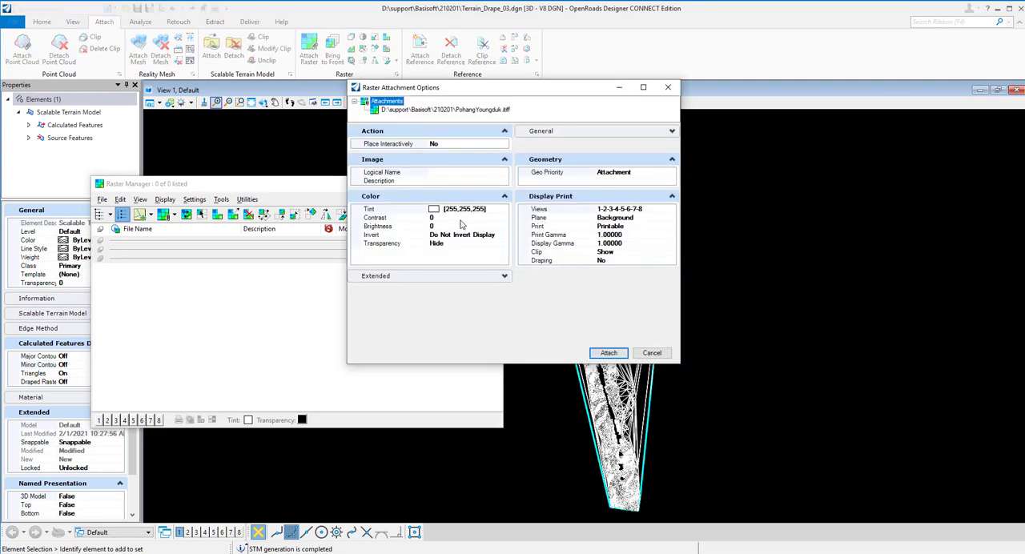
click(609, 353)
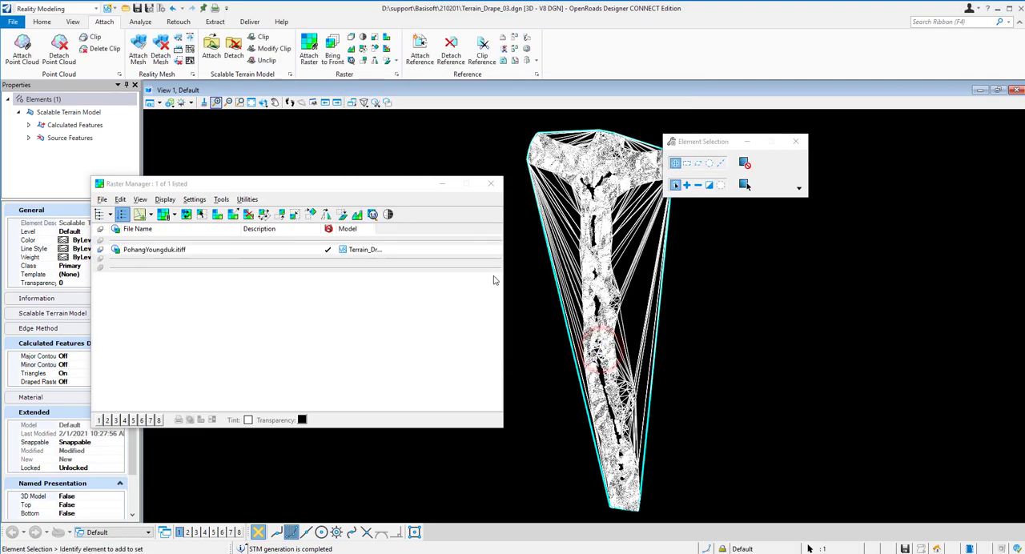
click(490, 183)
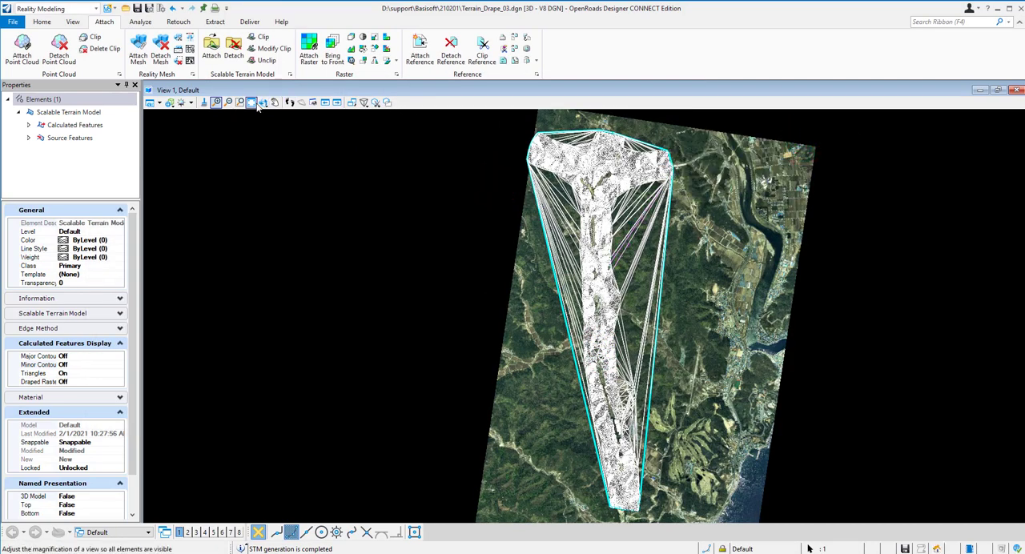
Fit the view and rotate it to the standard Top orientation
click(253, 103)
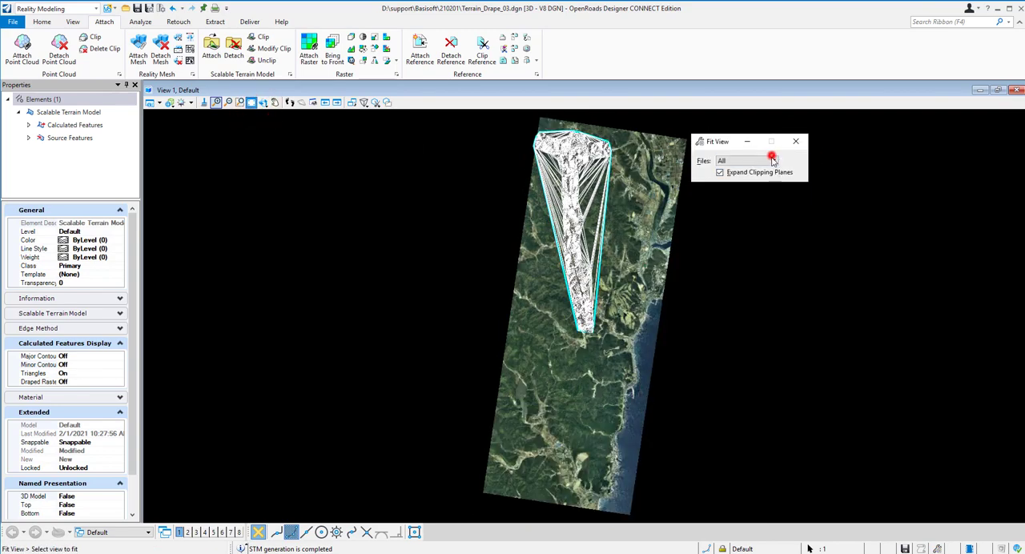
click(261, 103)
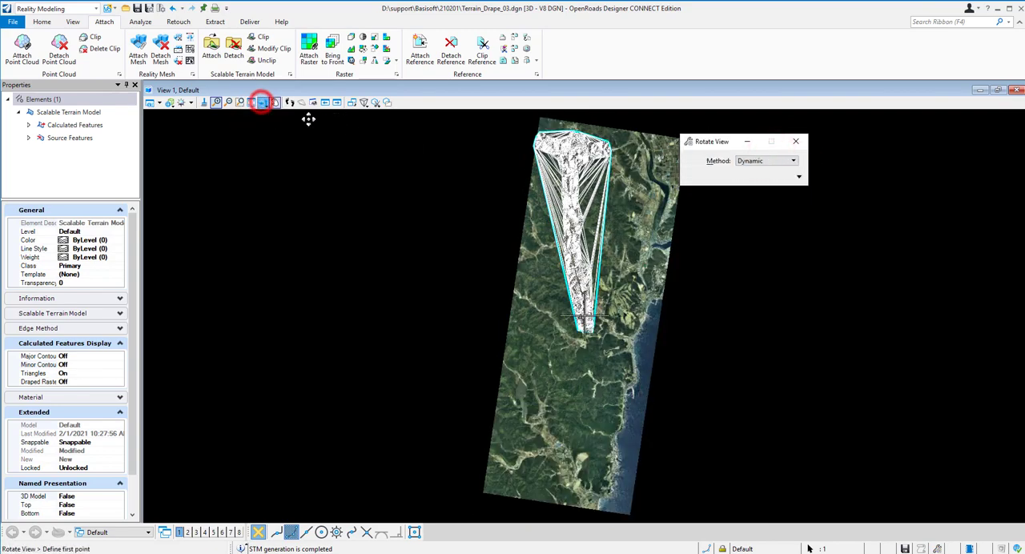
click(793, 160)
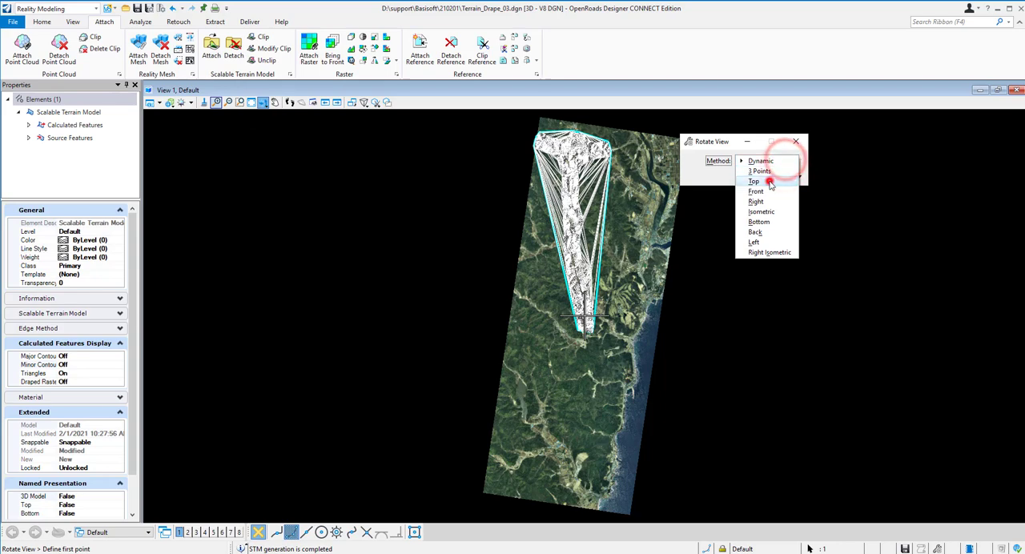
click(753, 182)
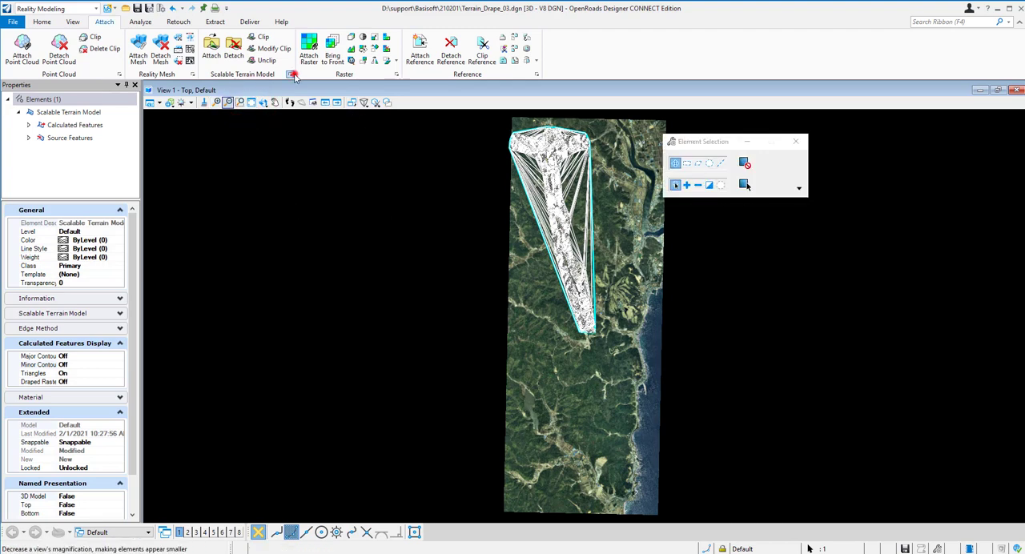
Set Draping on drape.stm, moving the Pohang raster to STM Attachment and applying it
click(292, 74)
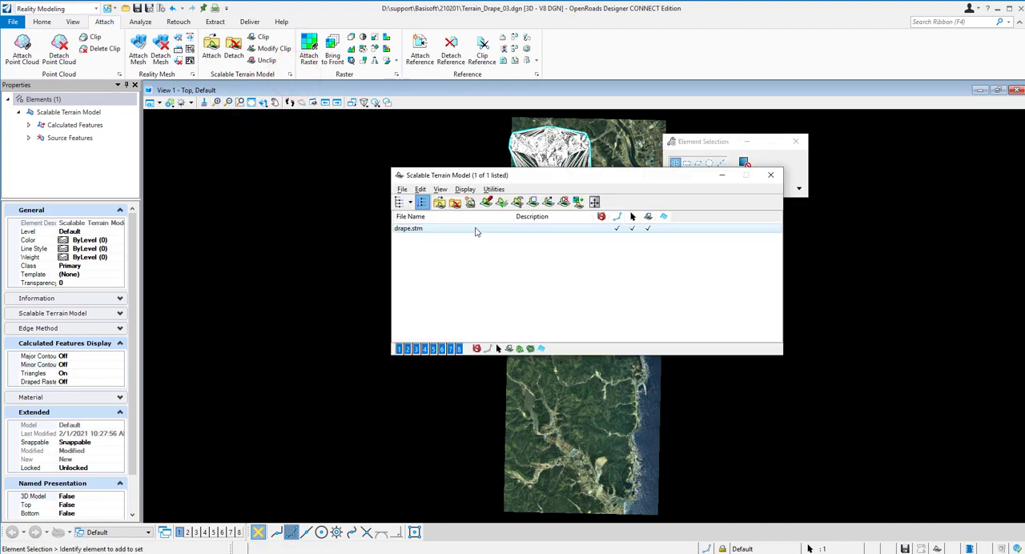
right_click(436, 228)
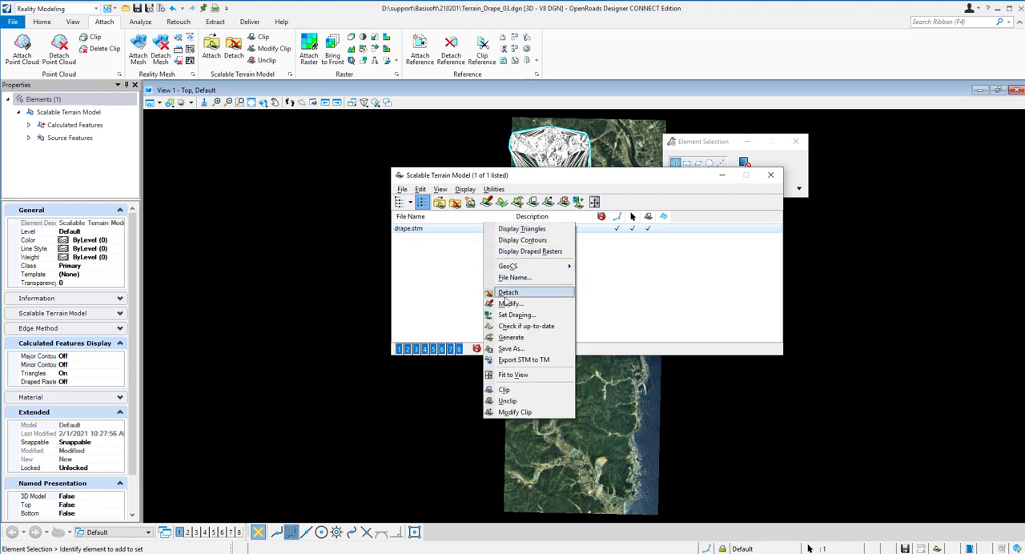
click(516, 314)
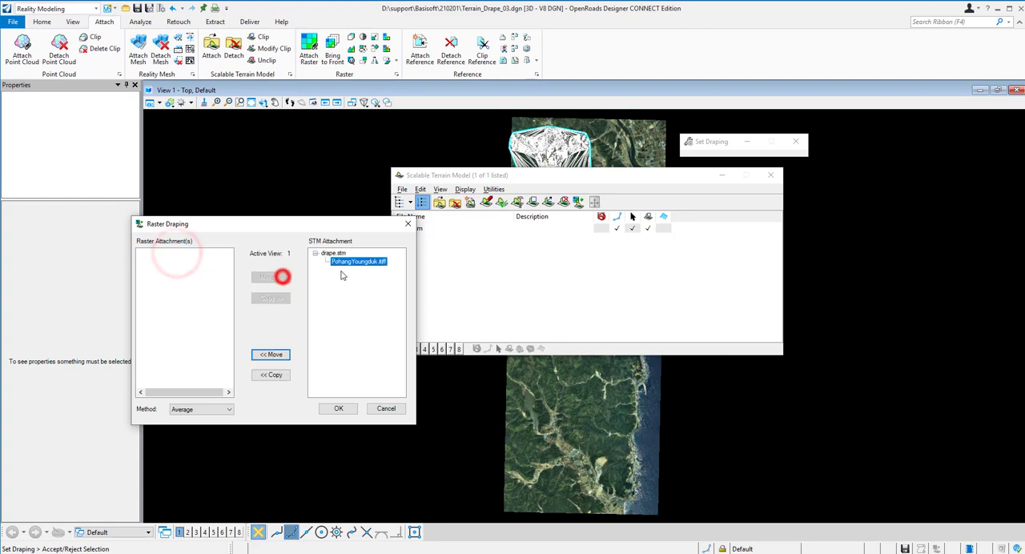
click(338, 409)
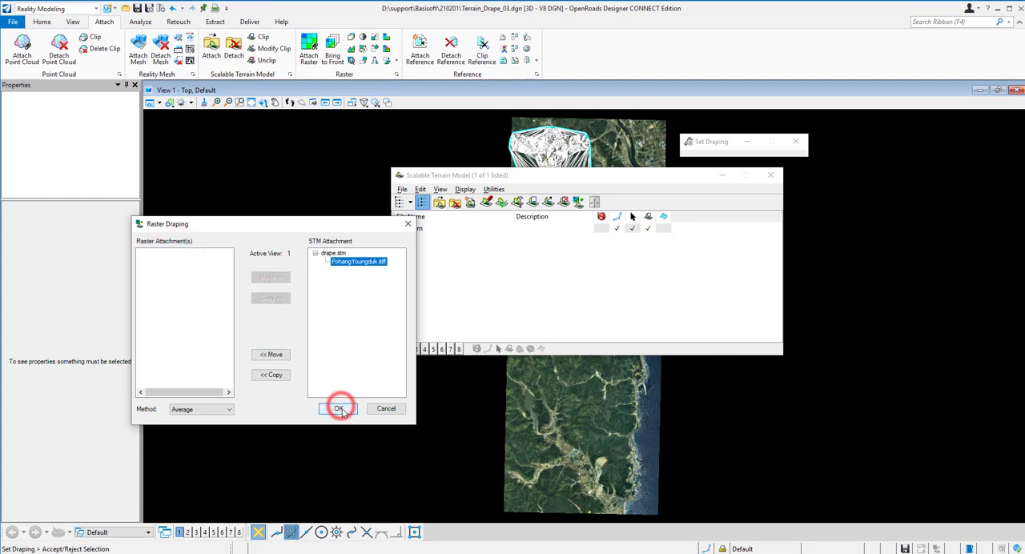
click(338, 409)
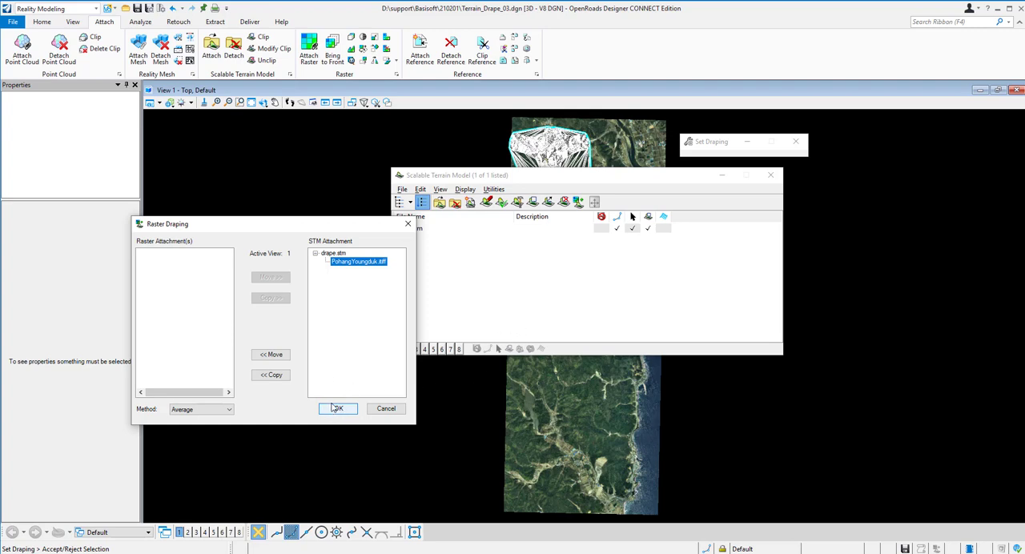
click(336, 408)
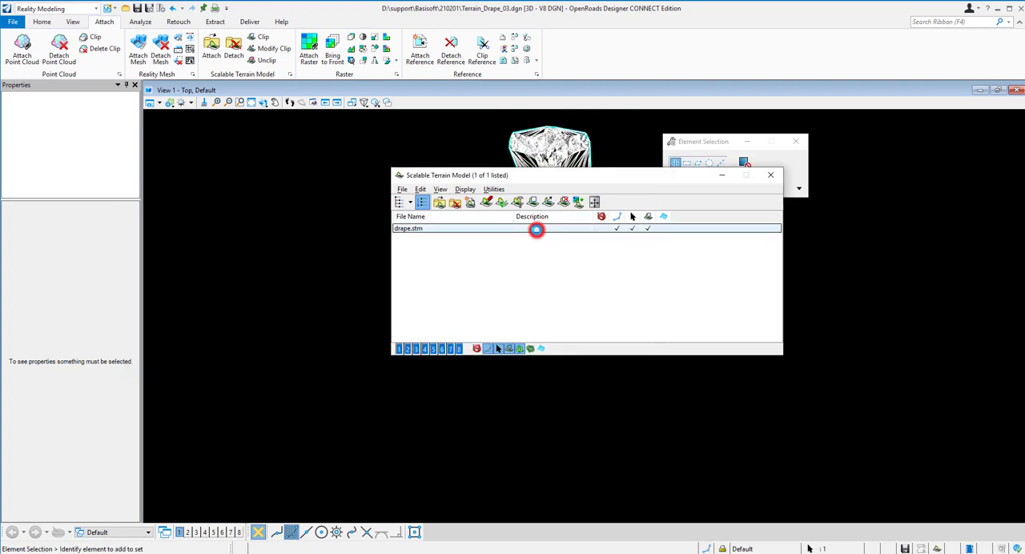
Display draped rasters on drape.stm, fit the view and switch to Smooth display style
click(537, 227)
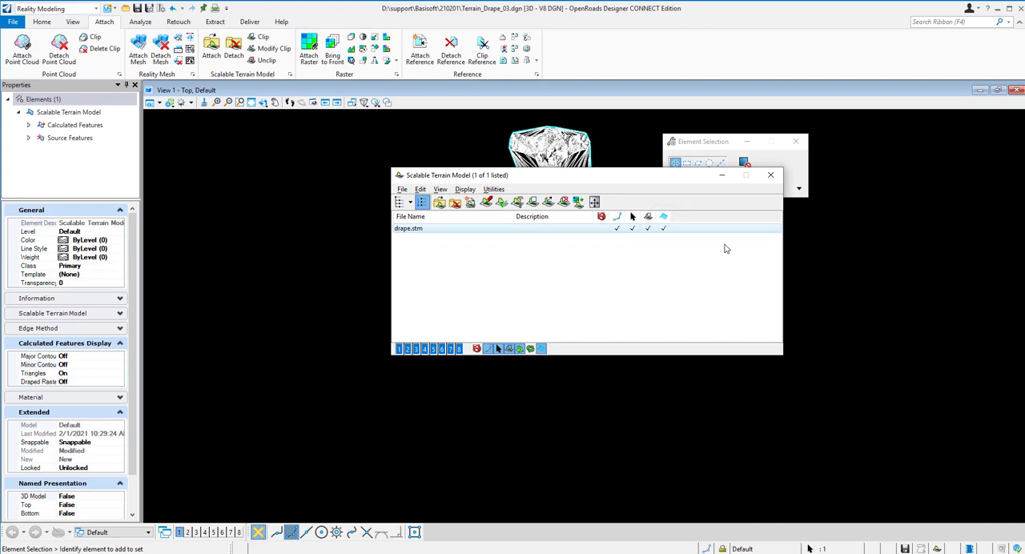
click(771, 175)
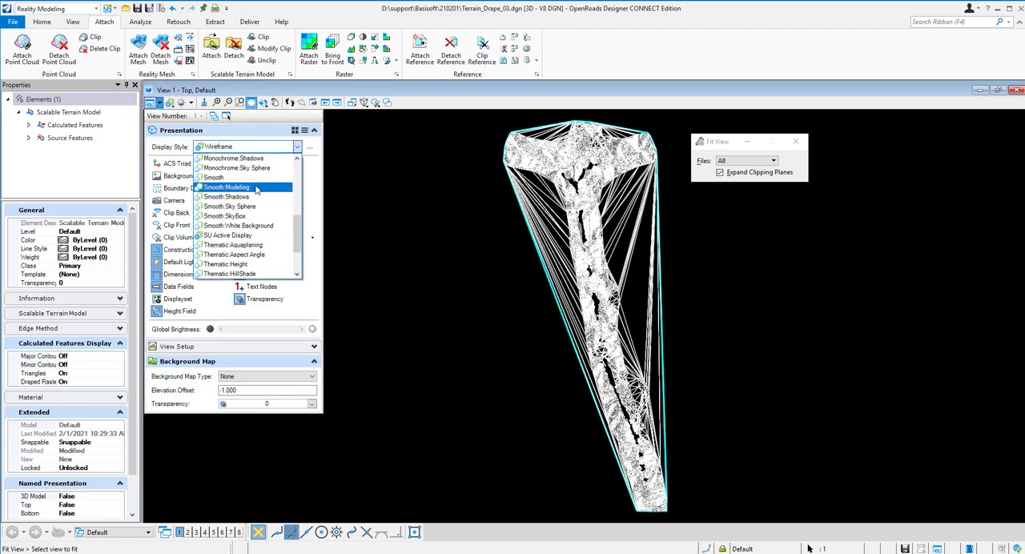
click(211, 177)
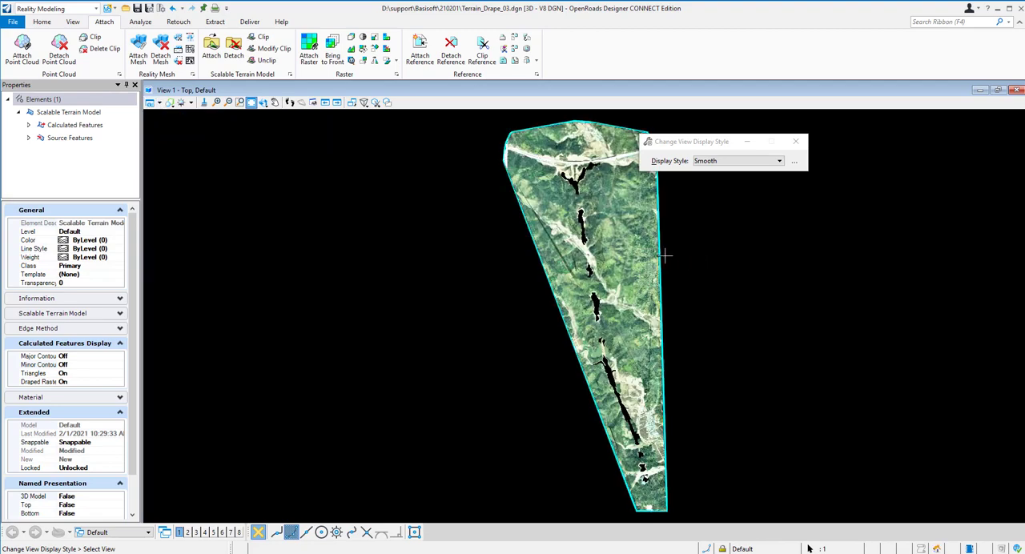
click(241, 102)
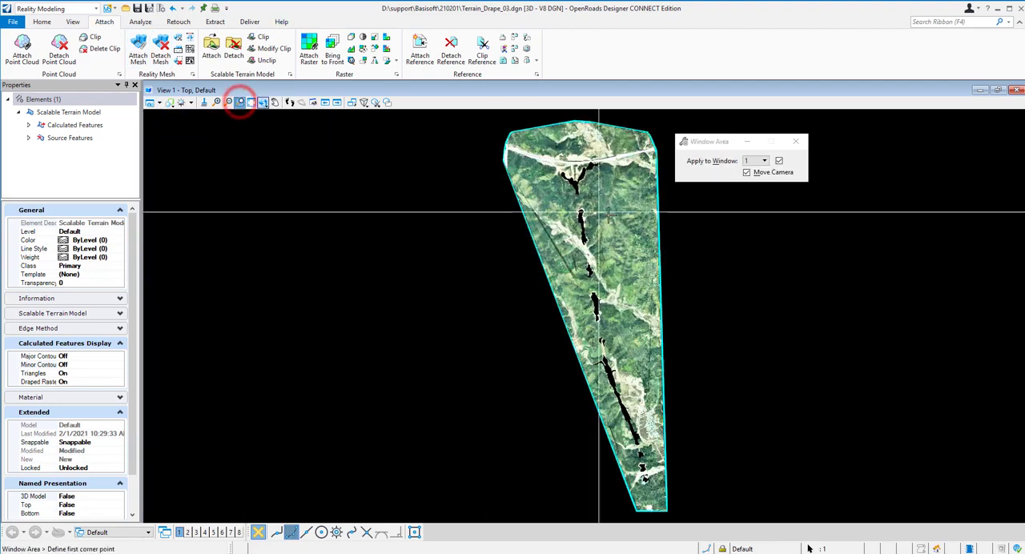